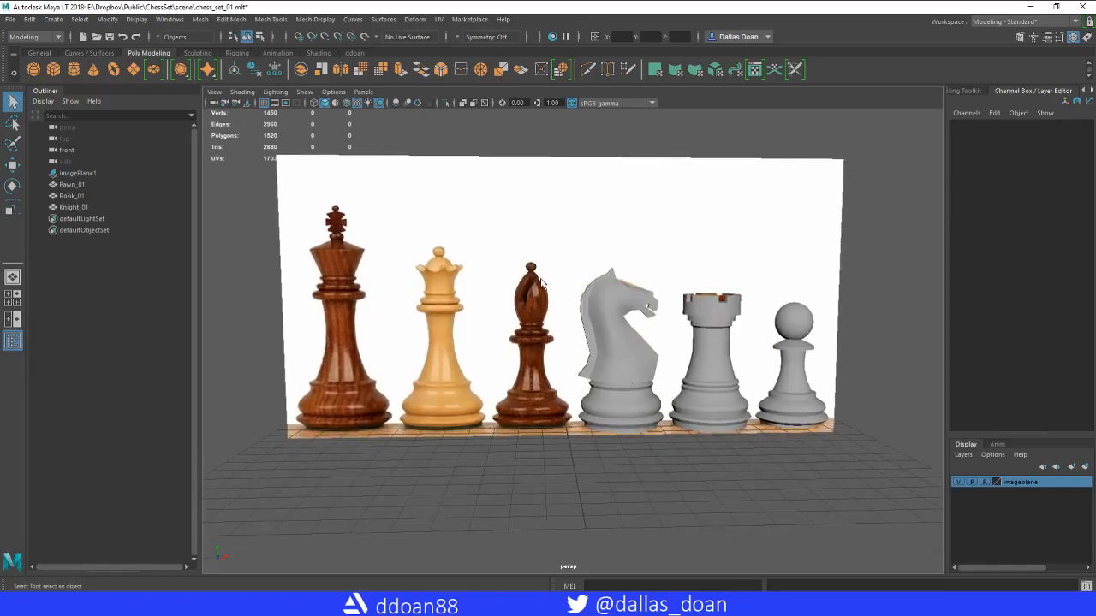
pyautogui.moveTo(540, 278)
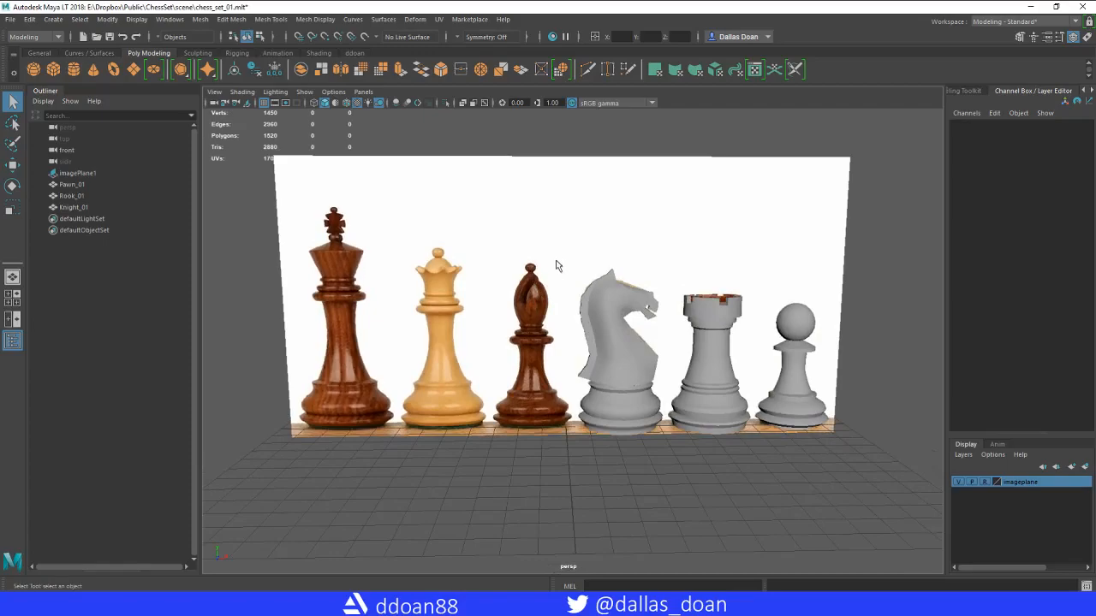
pyautogui.moveTo(525, 301)
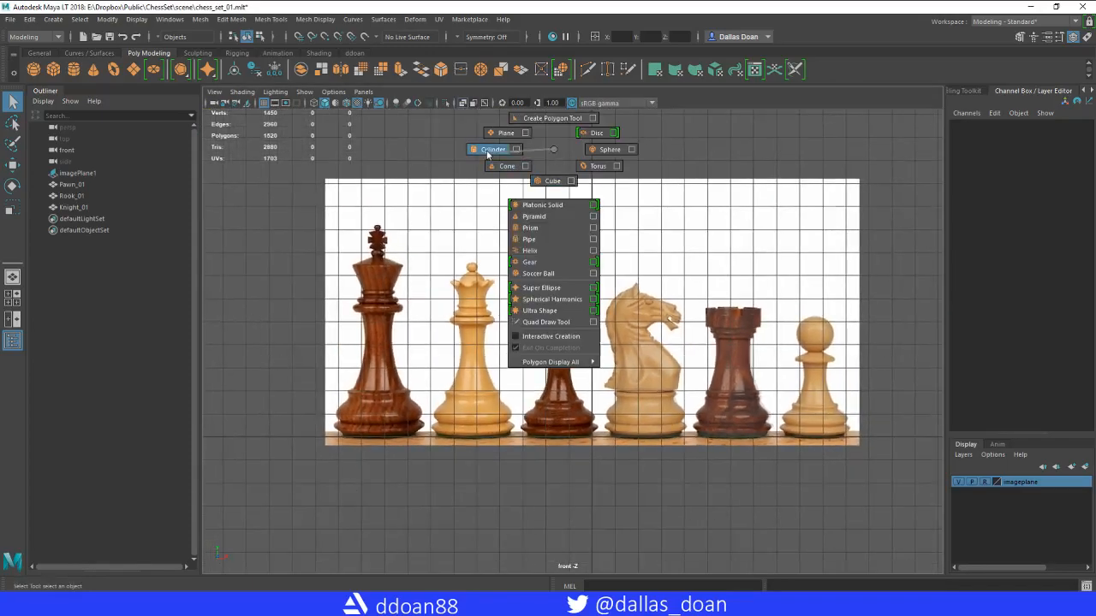
# Create a polygon cylinder and size it over the bishop's base in the front view
pyautogui.click(492, 149)
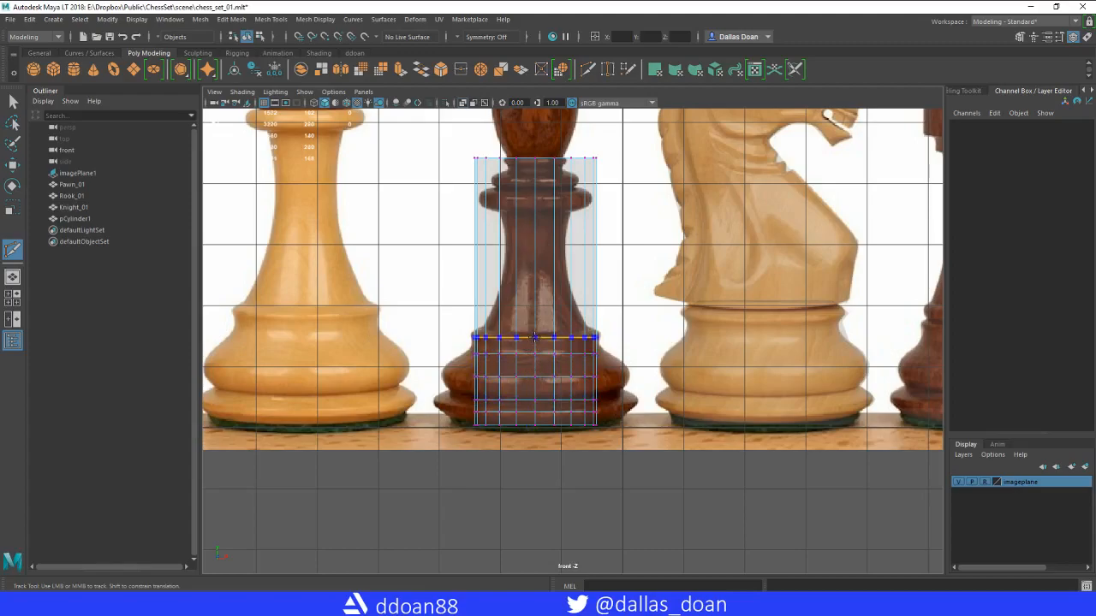
# Insert edge loops across the cylinder and scale the stem's vertex rings to the silhouette
pyautogui.moveTo(535, 338); pyautogui.dragTo(535, 211)
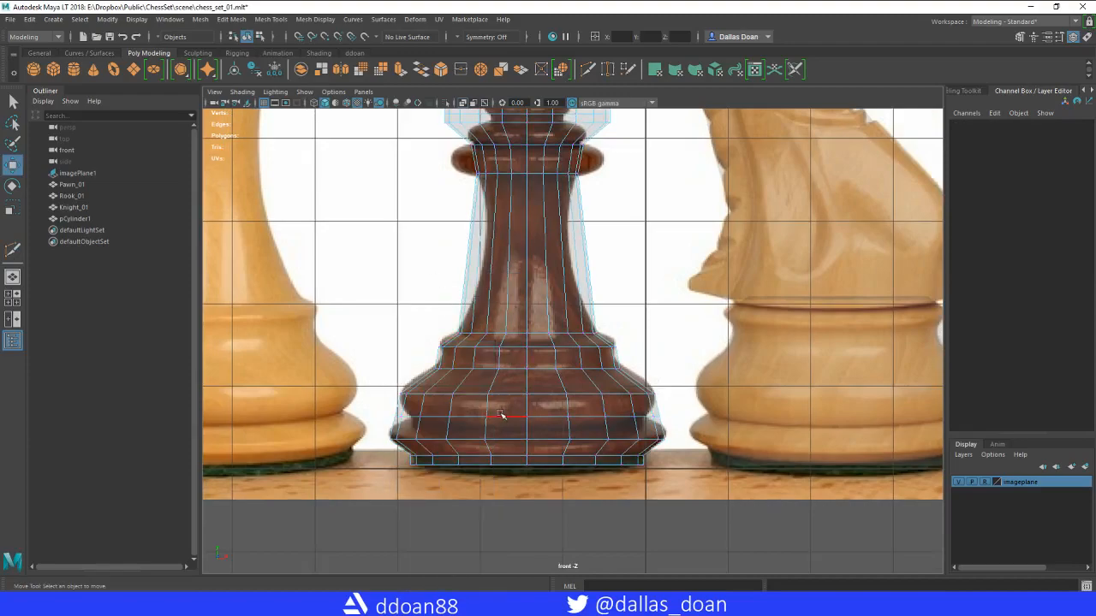
pyautogui.click(500, 415)
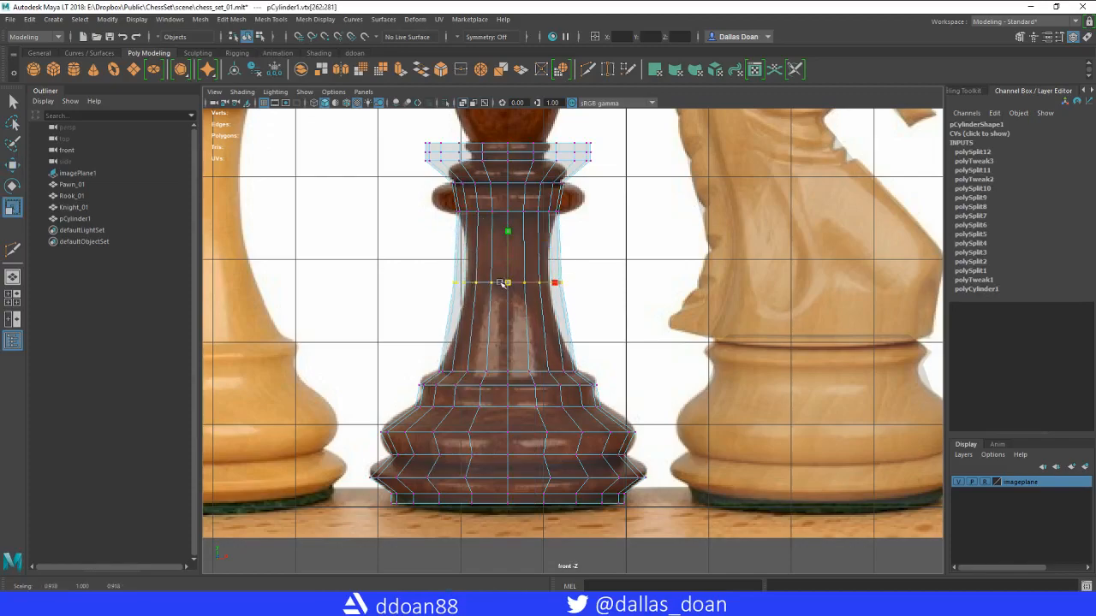
pyautogui.rightClick(508, 282)
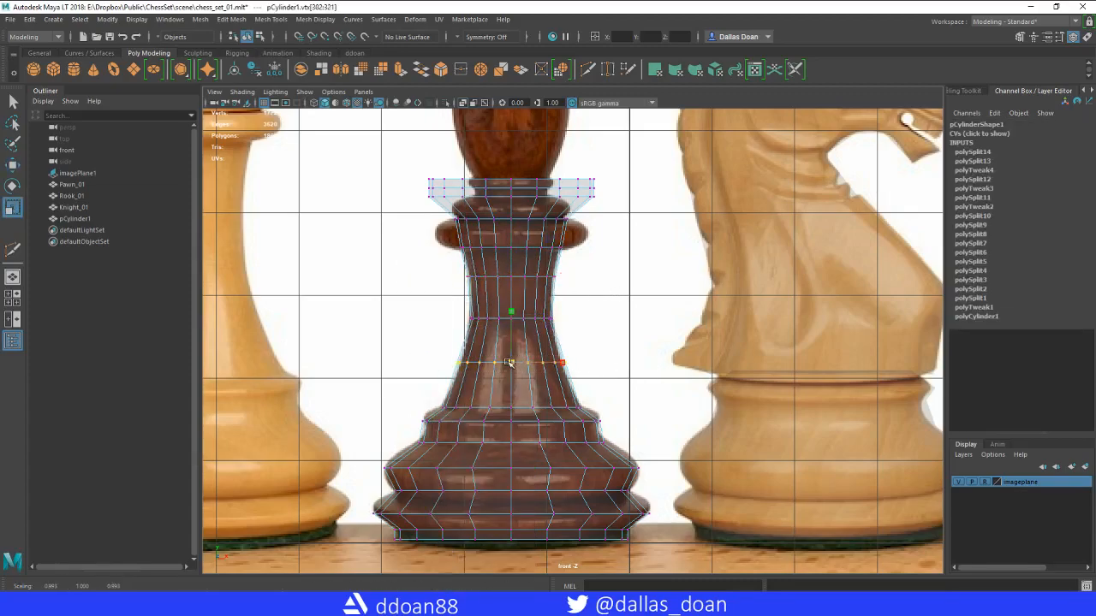
pyautogui.rightClick(539, 359)
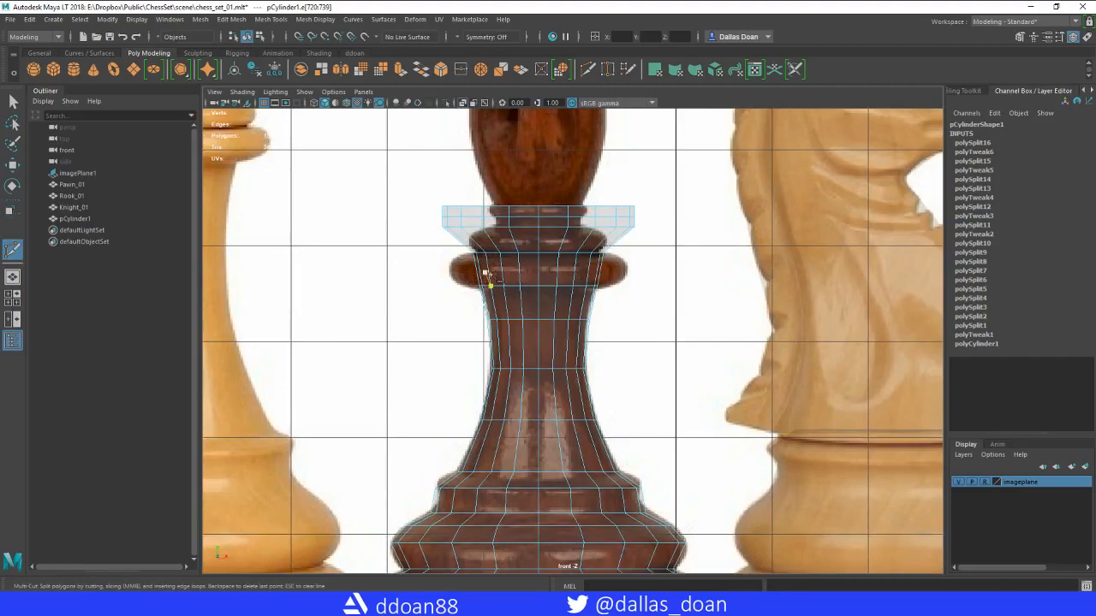
# Widen the collar ring and narrow the ring at the head's base to match the photo
pyautogui.rightClick(492, 274)
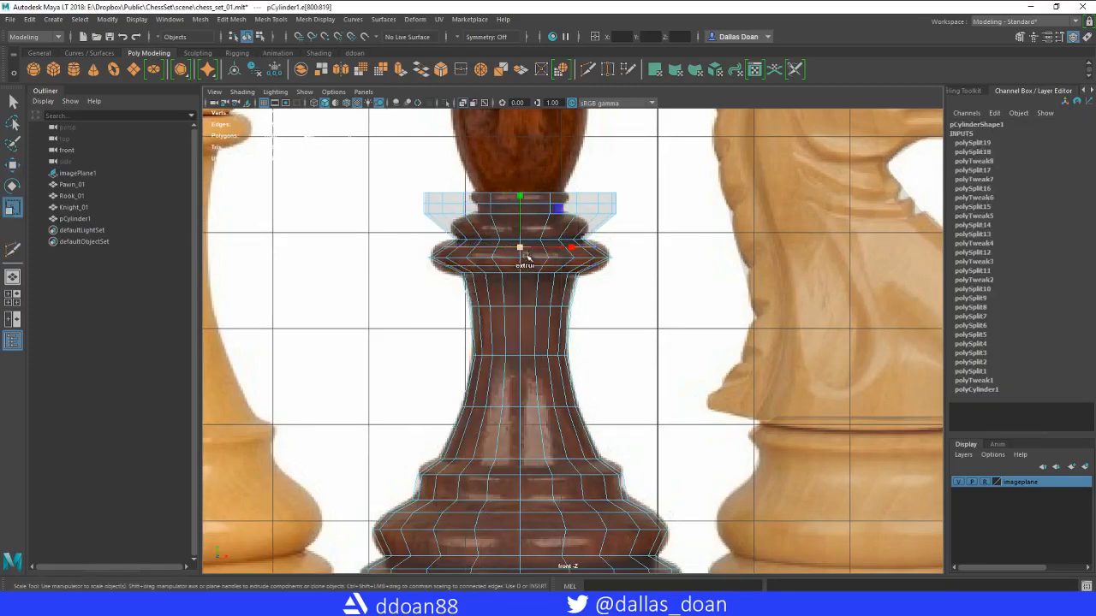
pyautogui.moveTo(520, 249); pyautogui.dragTo(519, 266)
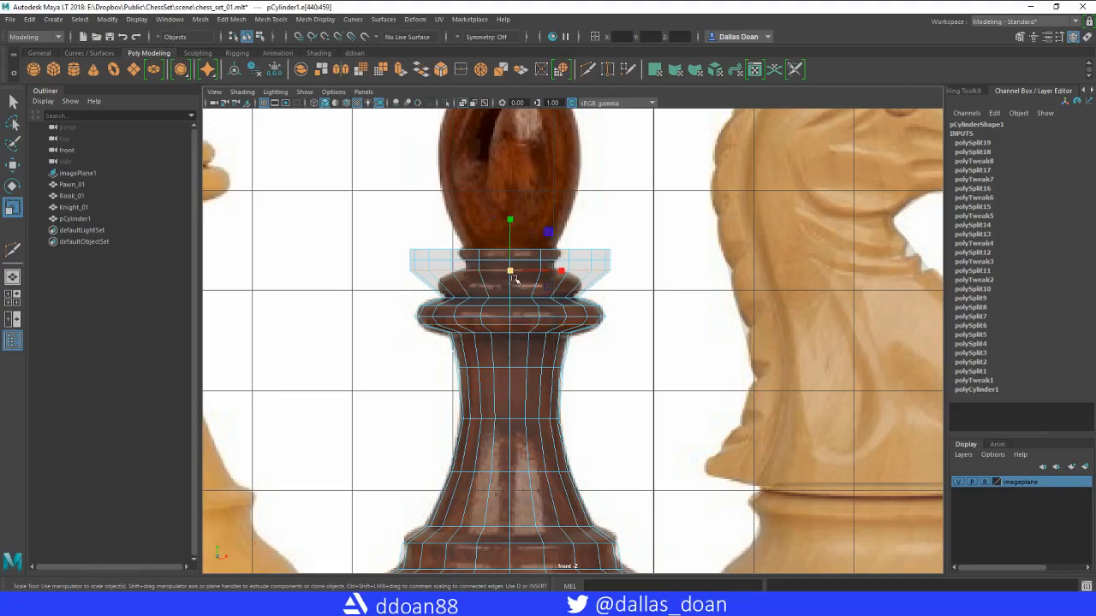
pyautogui.moveTo(548, 274); pyautogui.dragTo(509, 272)
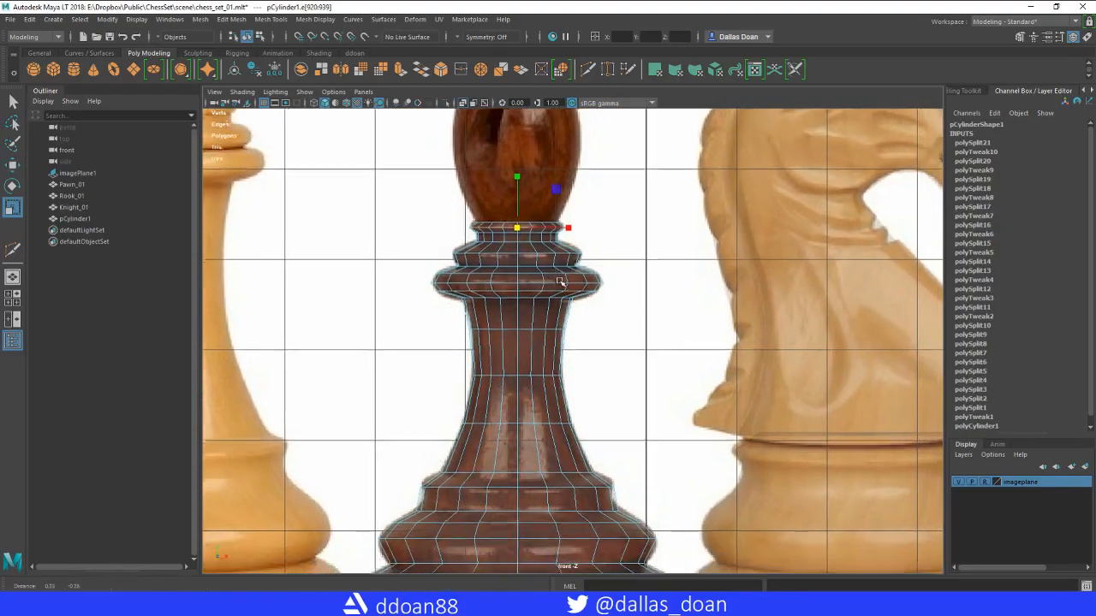
pyautogui.rightClick(561, 283)
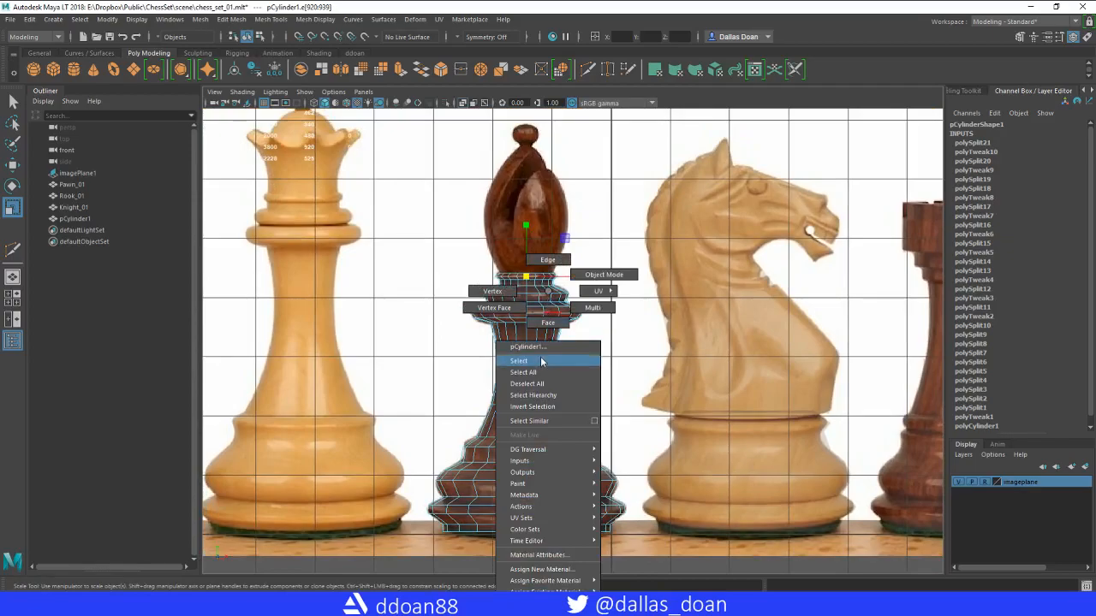
# Select pCylinder1 as an object and extrude its top faces up over the head
pyautogui.click(518, 360)
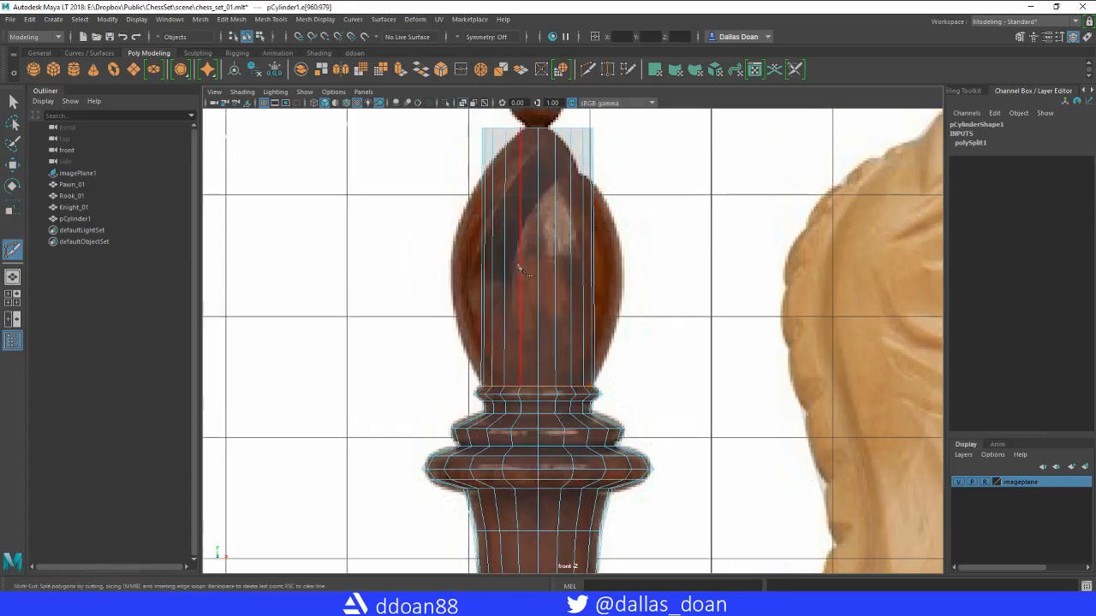
# Add an edge loop across the head, then taper and raise its top vertex ring under the knob
pyautogui.click(520, 263)
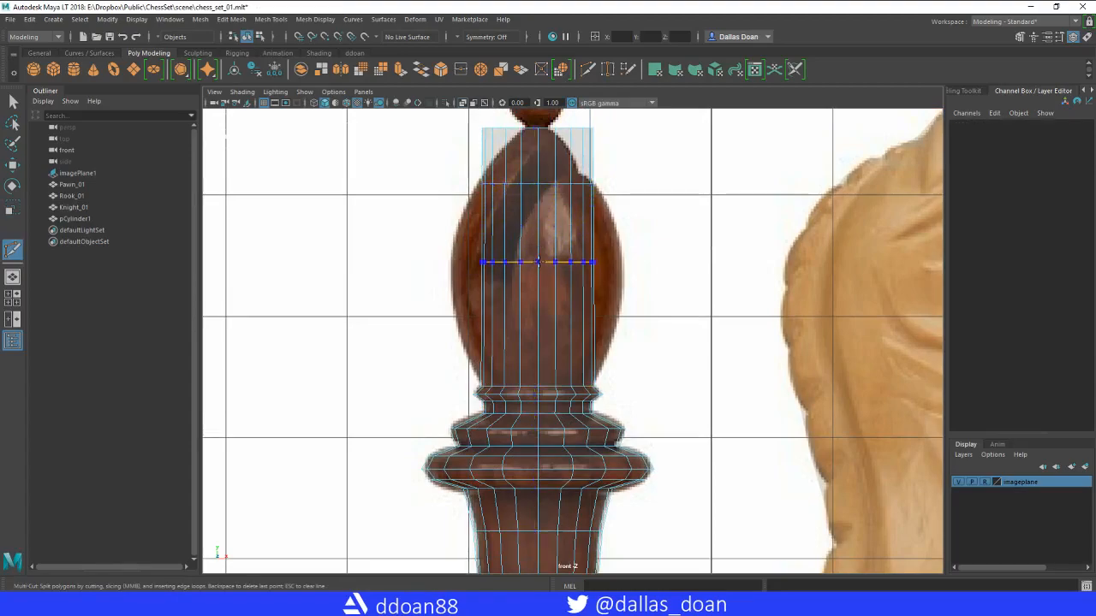
pyautogui.rightClick(530, 239)
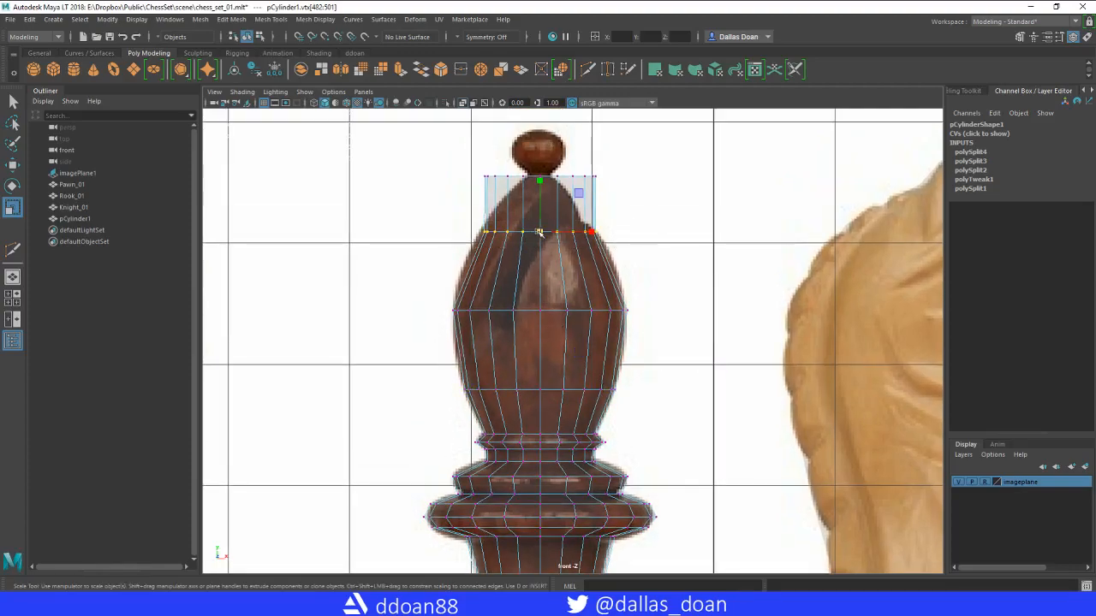
pyautogui.moveTo(539, 232); pyautogui.dragTo(539, 177)
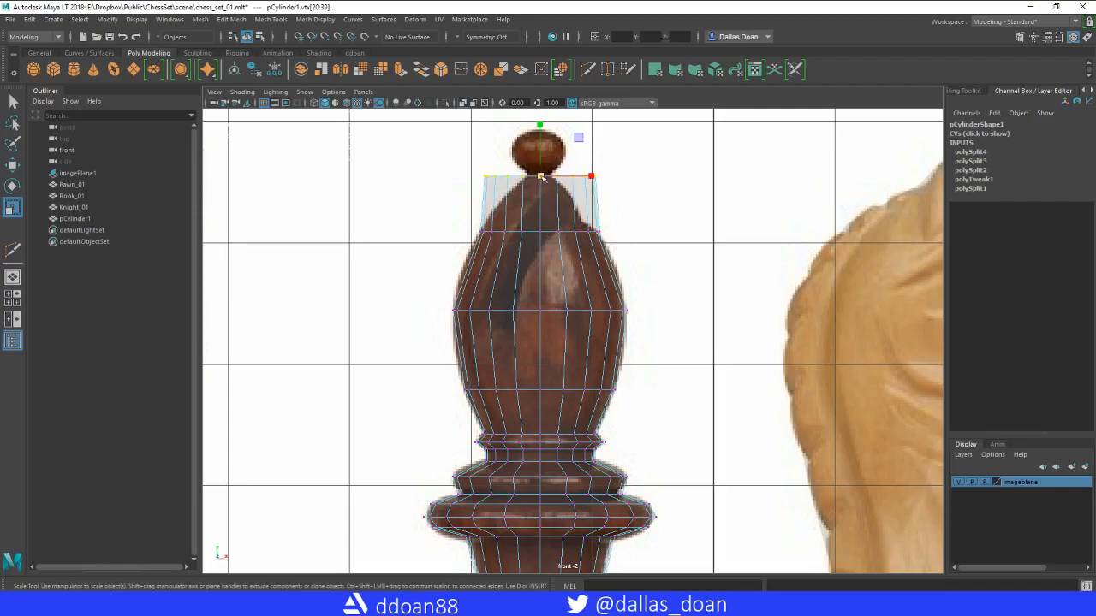
pyautogui.moveTo(590, 176); pyautogui.dragTo(552, 176)
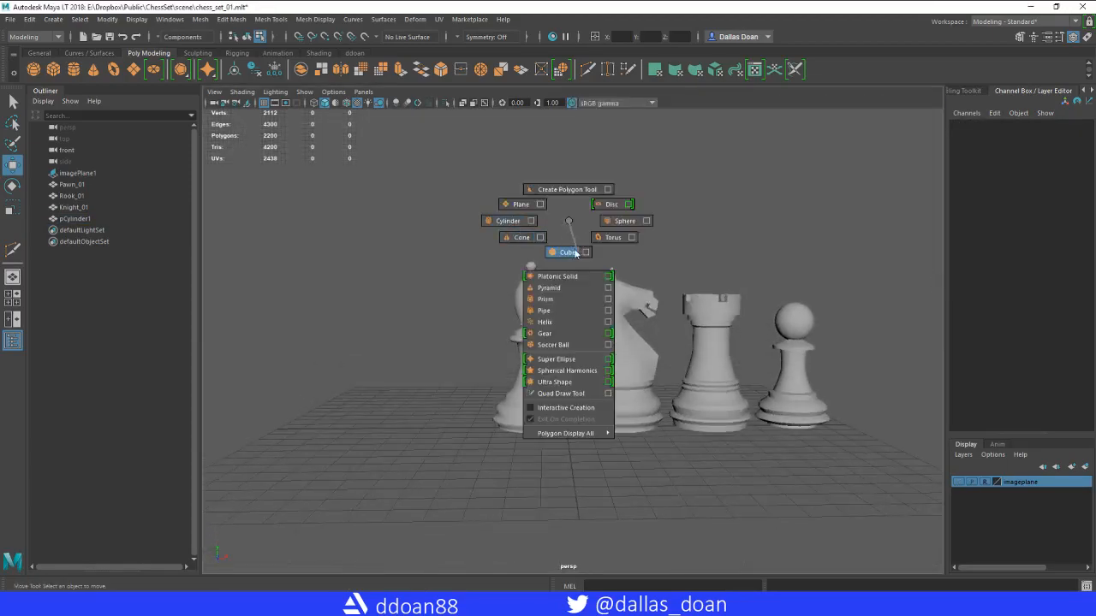
# Add a thin, long polygon cube tilted -30 degrees on Z across the bishop's head
pyautogui.click(566, 252)
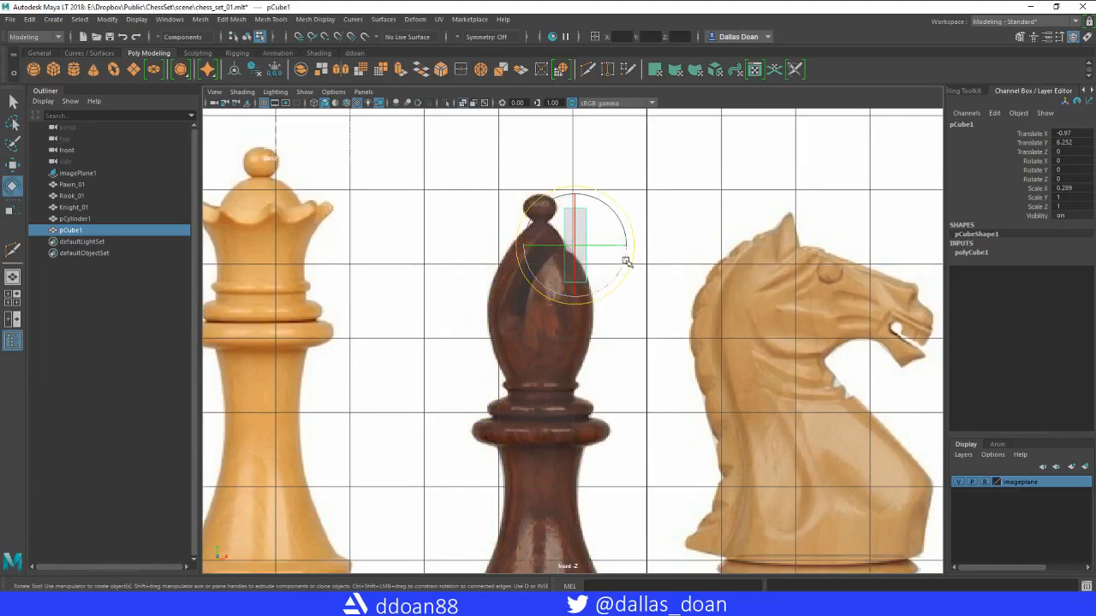
pyautogui.moveTo(629, 261); pyautogui.dragTo(591, 297)
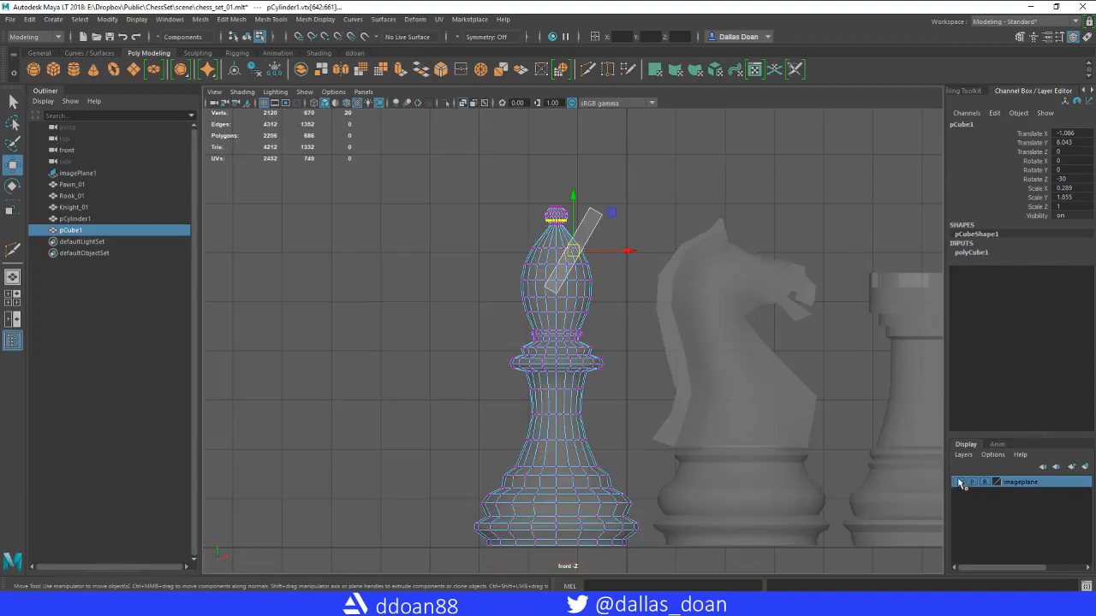
# Select pCylinder1 and the cutter cube pCube1 together
pyautogui.rightClick(573, 248)
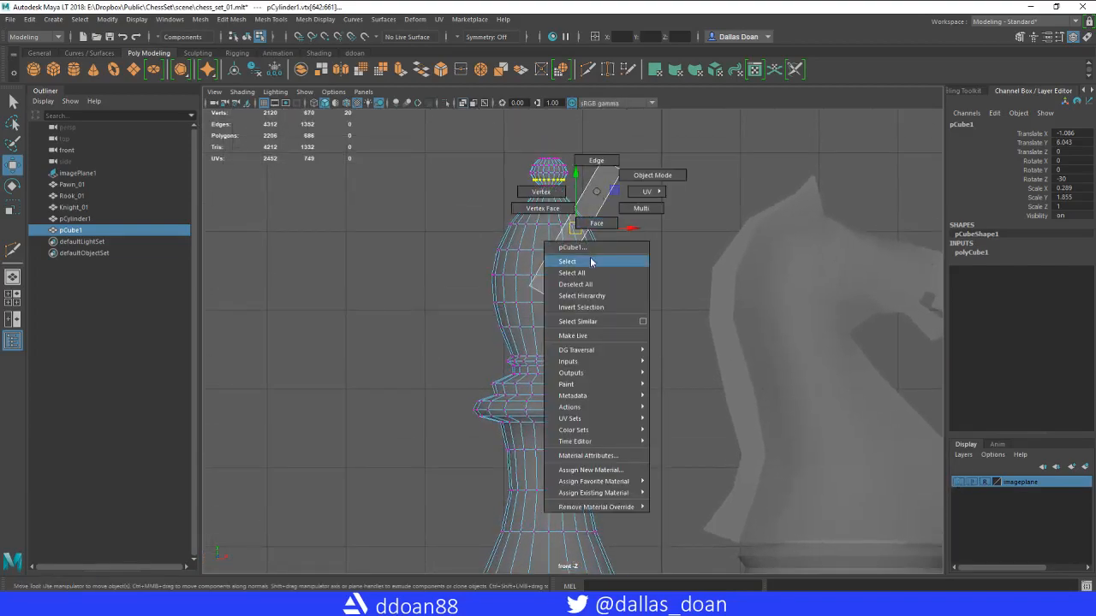
pyautogui.click(566, 261)
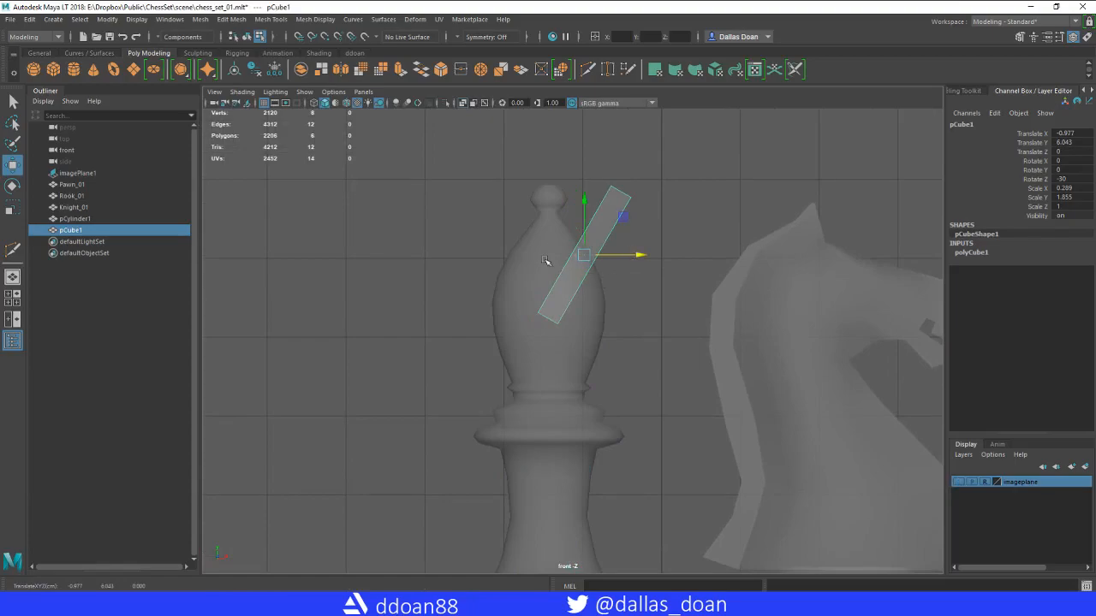
pyautogui.click(75, 219)
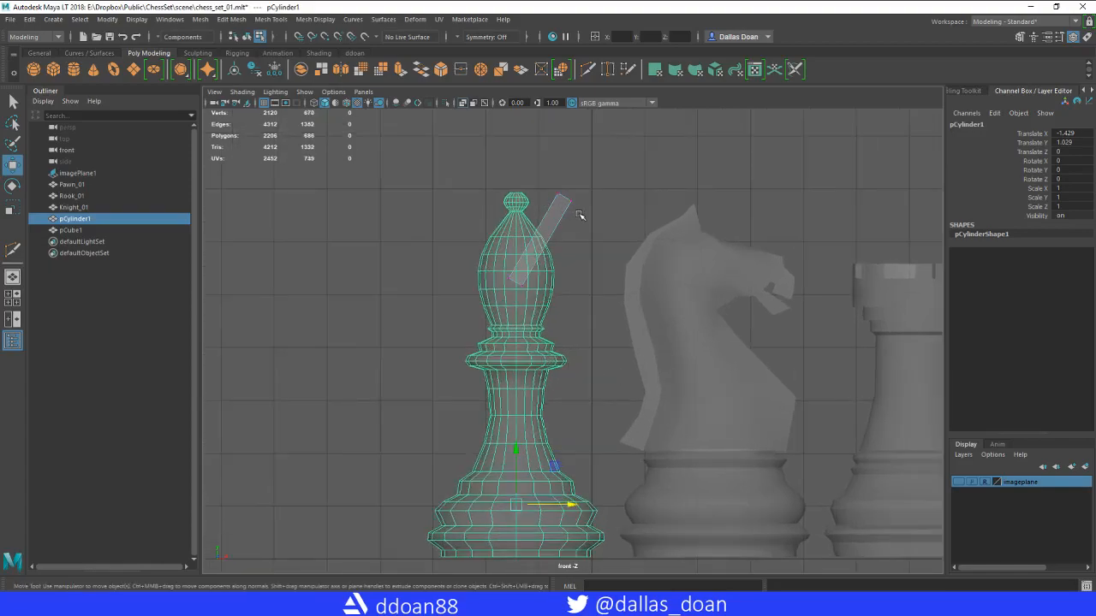
pyautogui.press('f8')
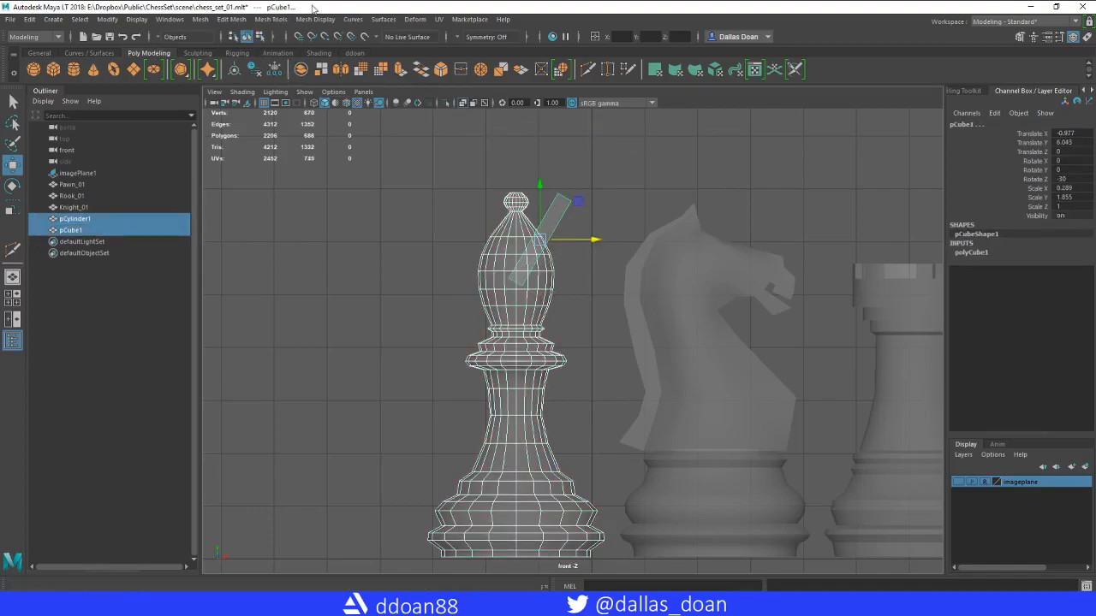
pyautogui.click(271, 19)
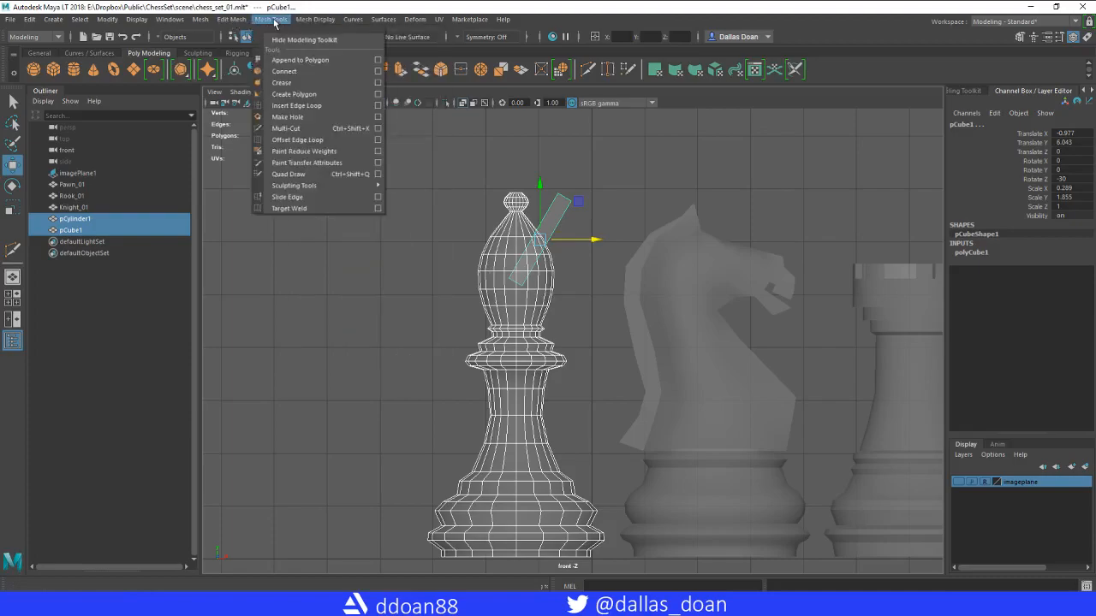
# Browse the Mesh Display, Surfaces and Mesh Tools menus before opening Mesh > Booleans
pyautogui.click(315, 19)
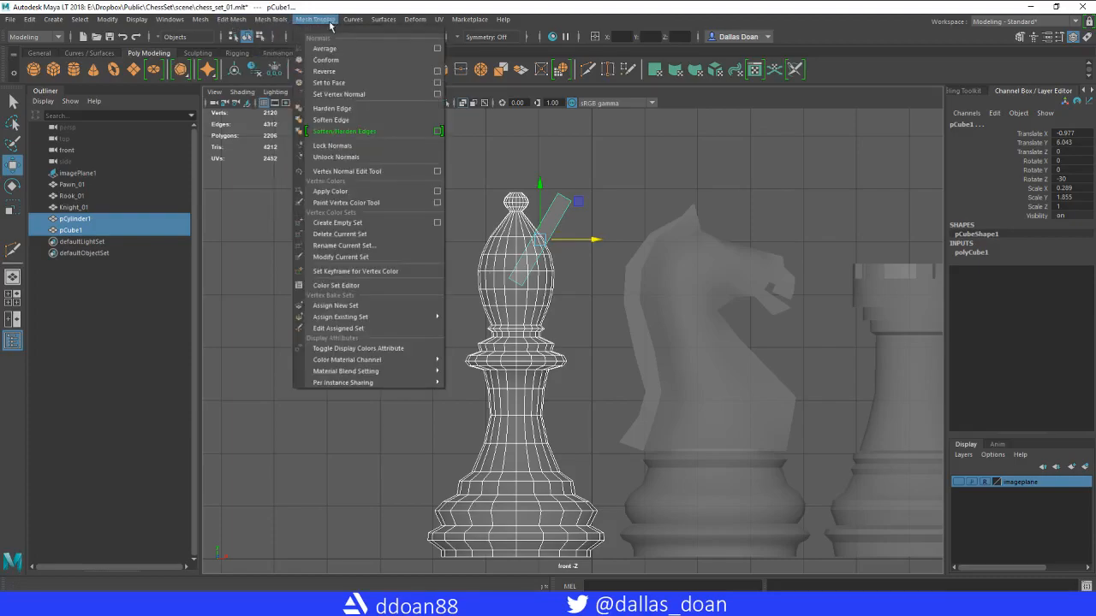
pyautogui.click(352, 18)
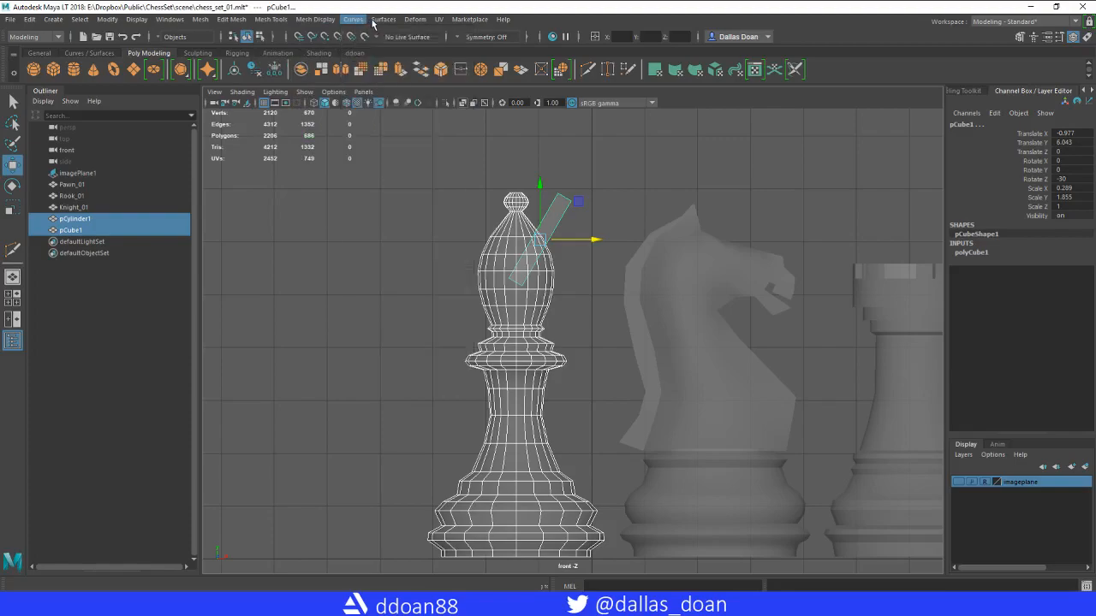
pyautogui.click(383, 19)
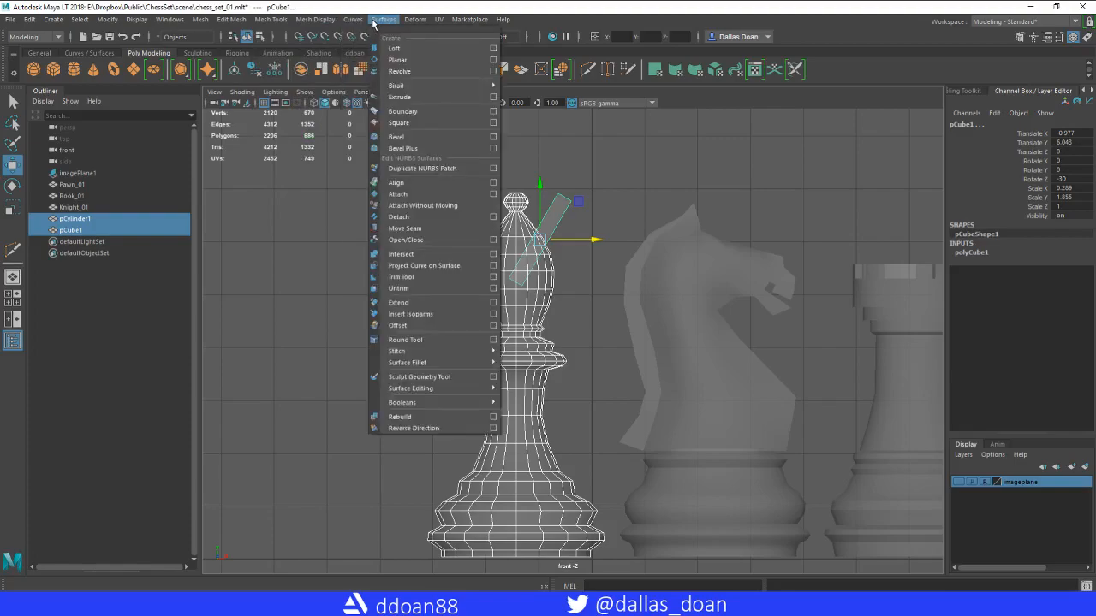
pyautogui.click(270, 19)
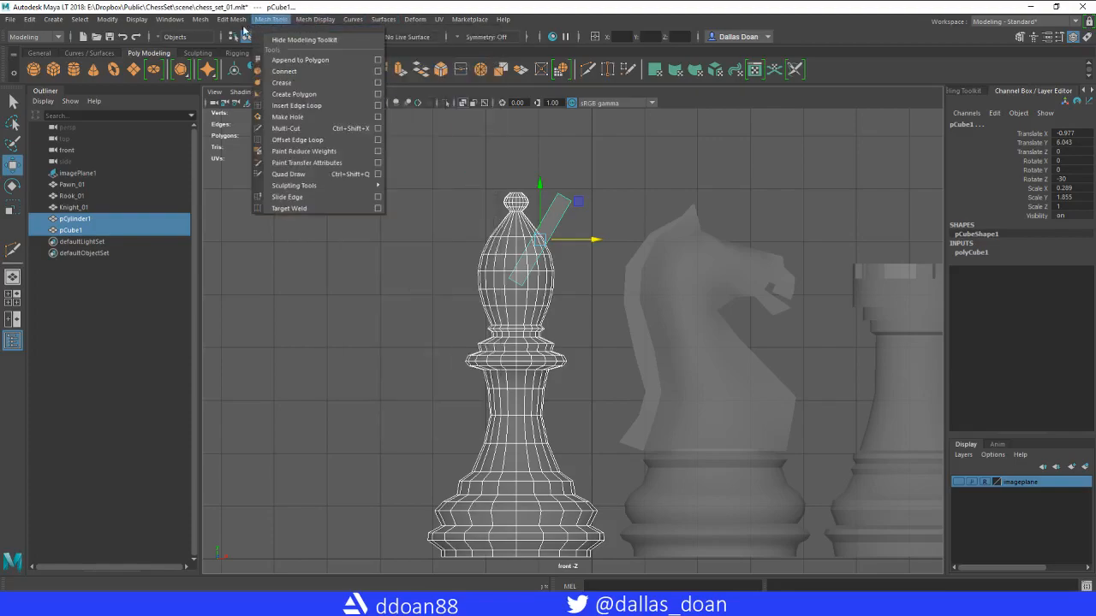
pyautogui.click(231, 19)
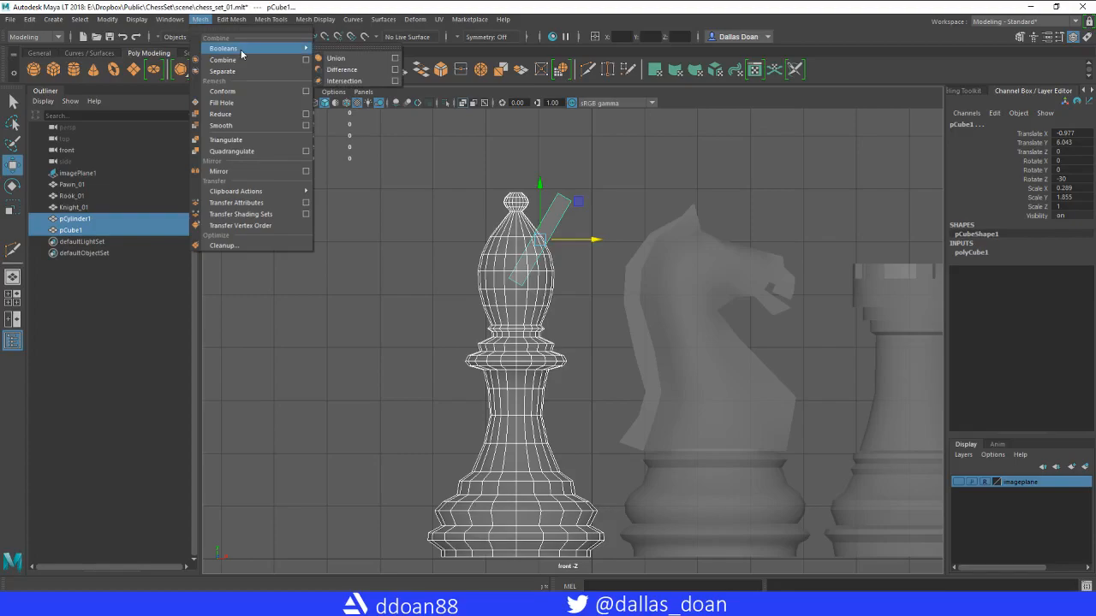
pyautogui.moveTo(343, 81)
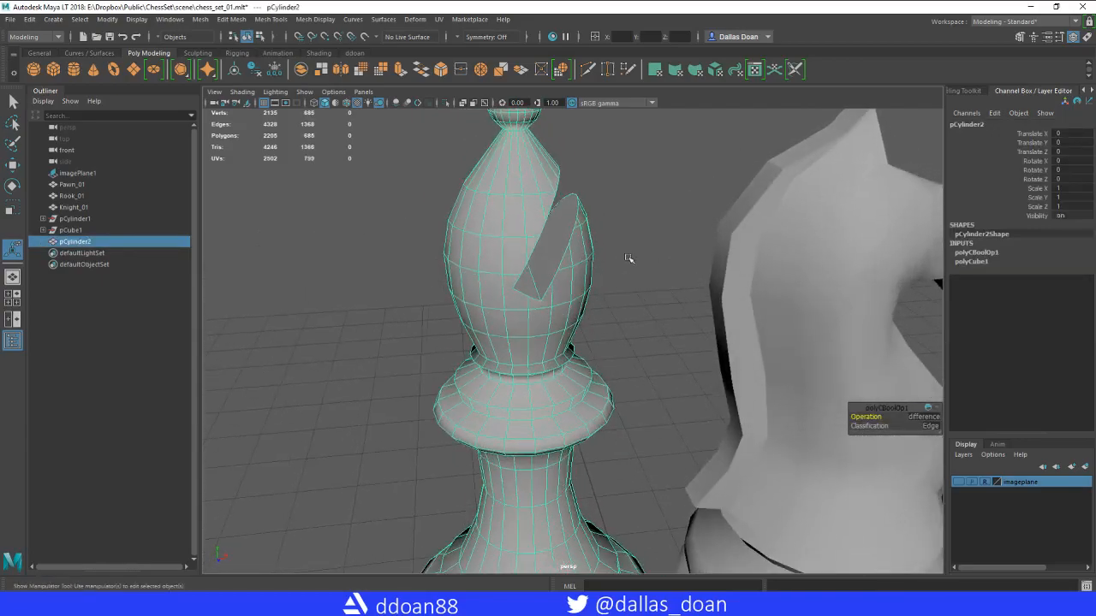
# Apply Booleans > Difference and orbit around the head to inspect the slanted slot
pyautogui.moveTo(629, 258); pyautogui.dragTo(684, 321)
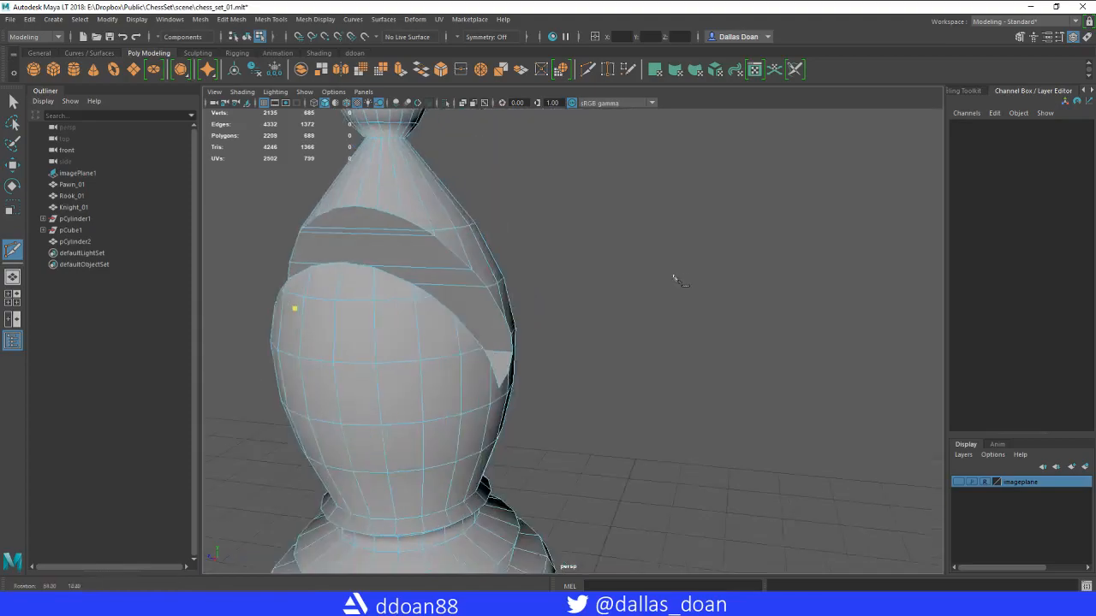
# Add Multi-Cut edges across the boolean faces around the slot, orbiting the head
pyautogui.moveTo(676, 283); pyautogui.dragTo(659, 316)
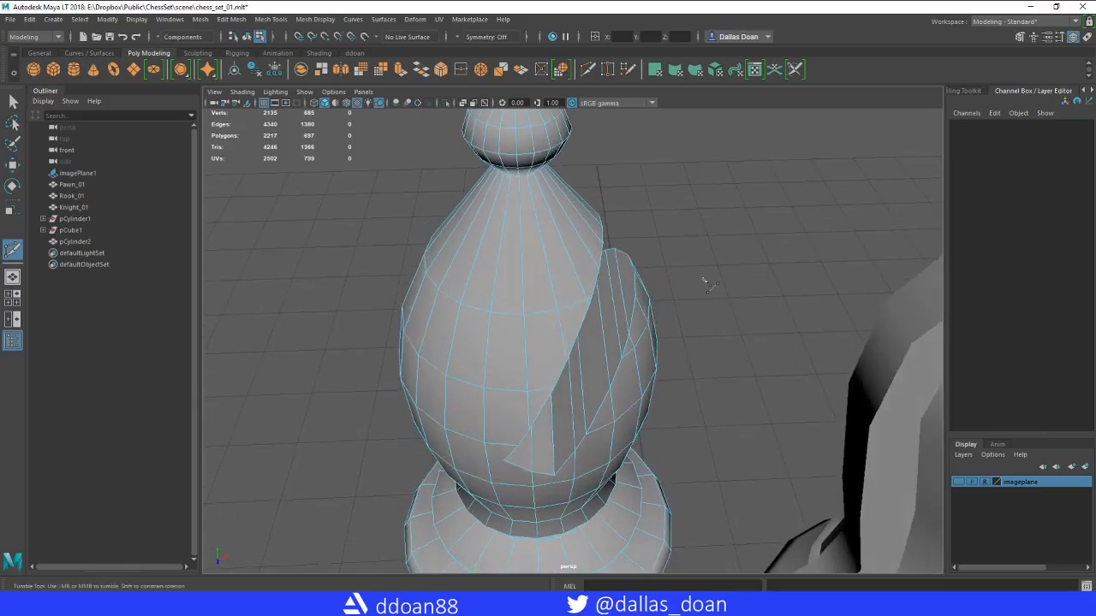
pyautogui.moveTo(702, 282); pyautogui.dragTo(591, 312)
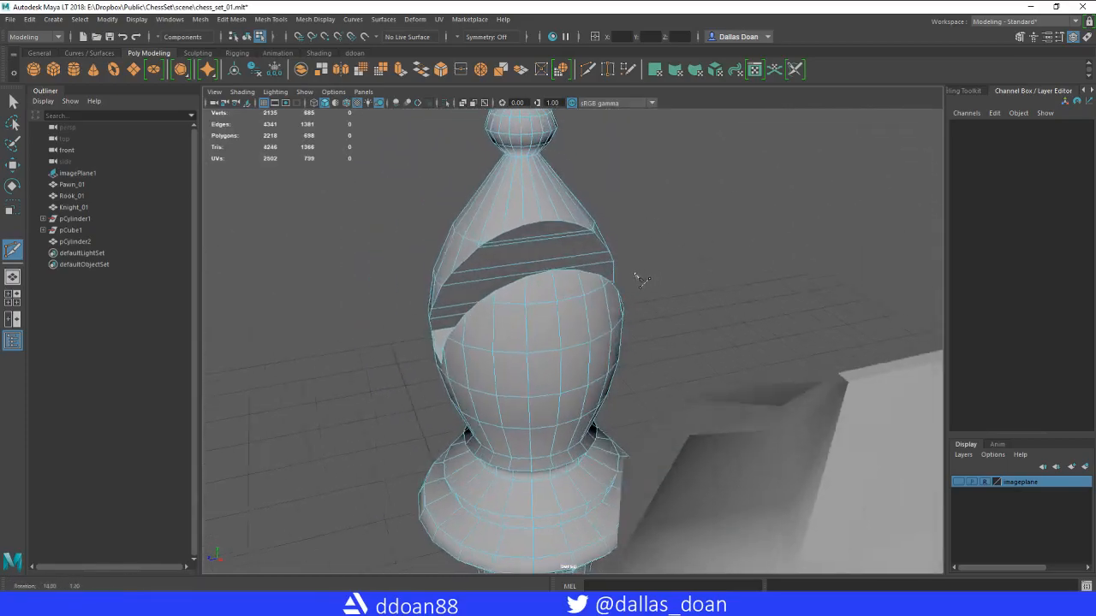
pyautogui.moveTo(638, 278); pyautogui.dragTo(757, 299)
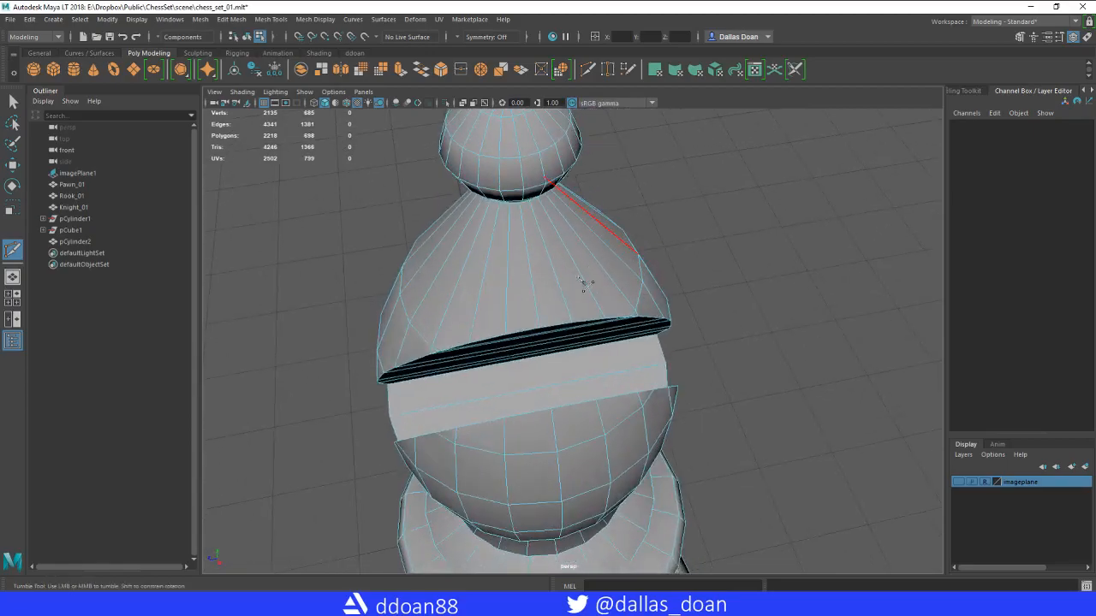
# Orbit around the bishop's slot from below, across and diagonally to reach its walls for cutting
pyautogui.moveTo(585, 282); pyautogui.dragTo(534, 407)
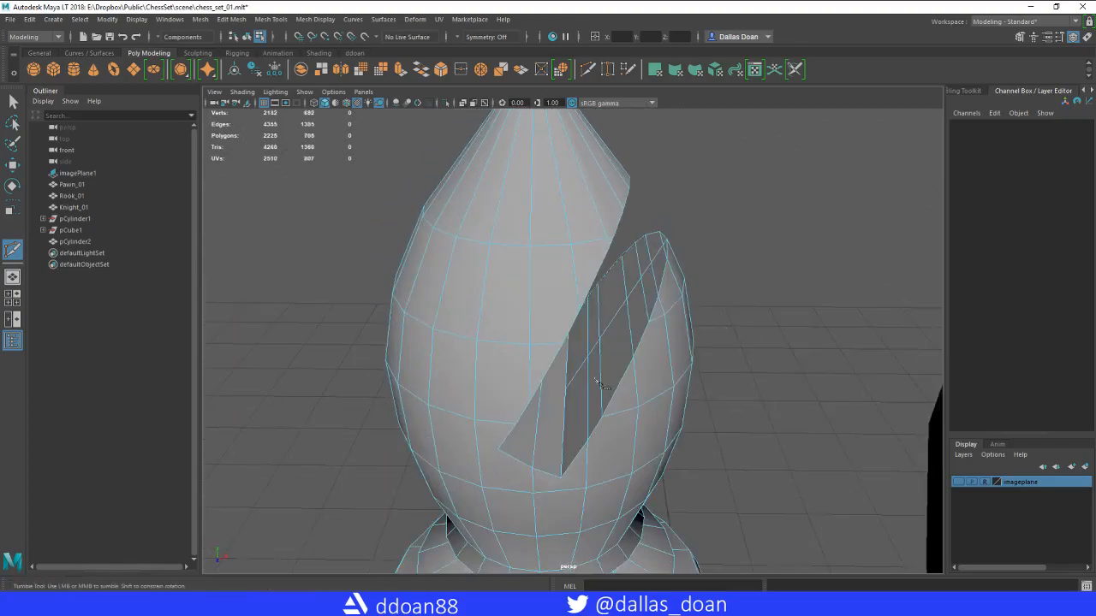
pyautogui.moveTo(599, 386); pyautogui.dragTo(488, 342)
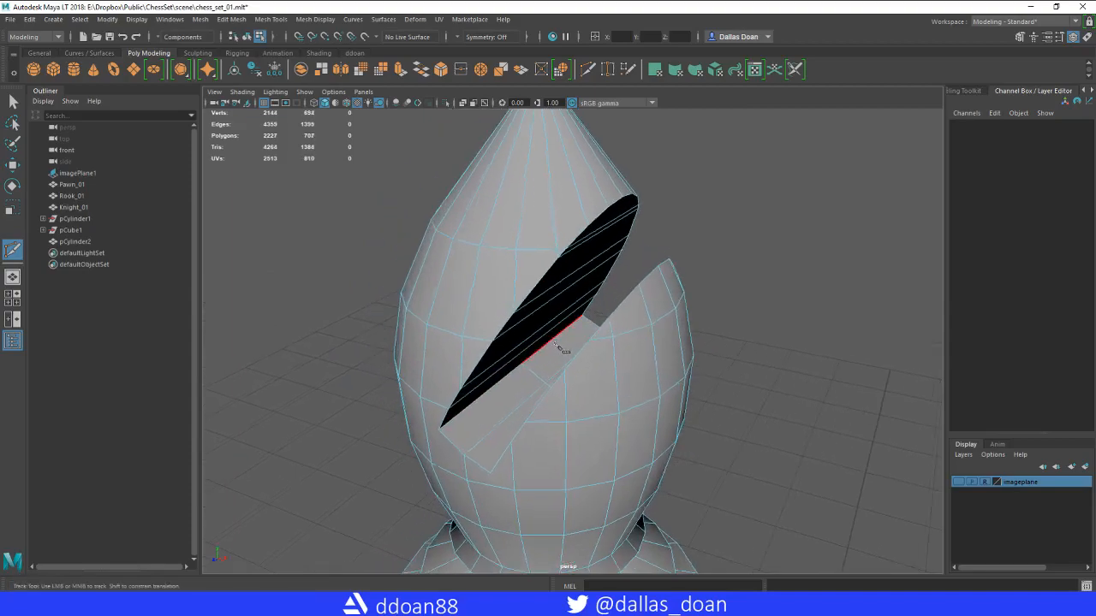
pyautogui.moveTo(561, 346); pyautogui.dragTo(543, 364)
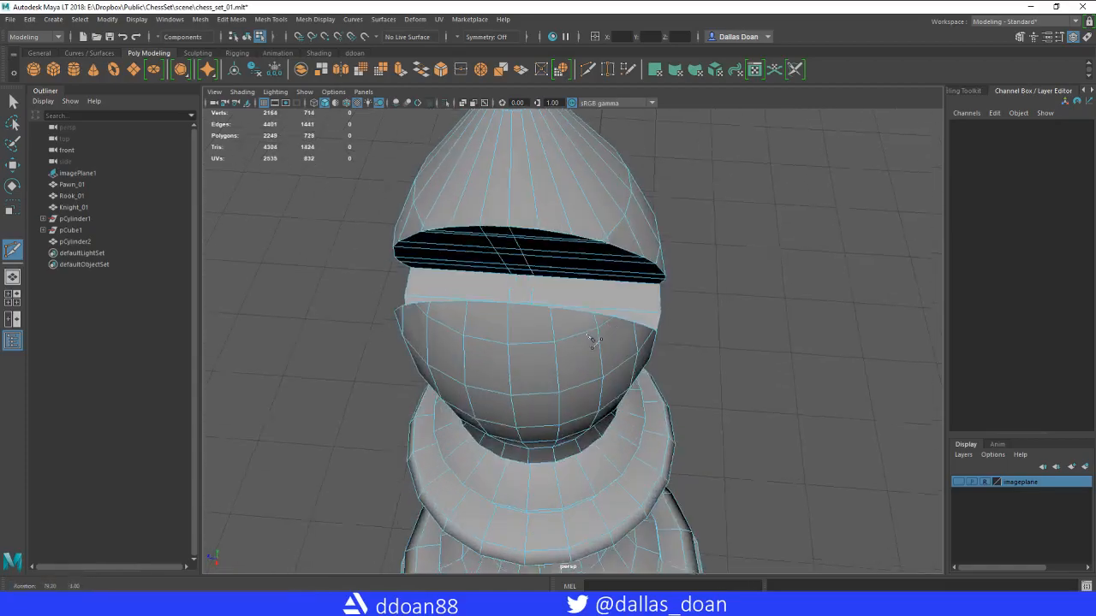
pyautogui.moveTo(590, 343); pyautogui.dragTo(668, 206)
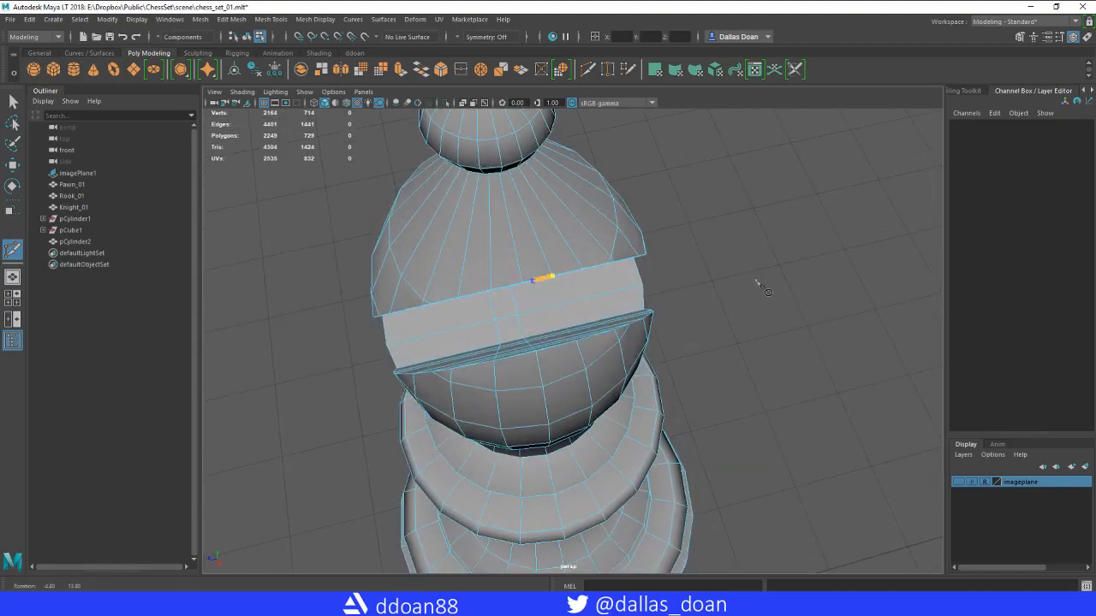
pyautogui.moveTo(758, 291); pyautogui.dragTo(728, 313)
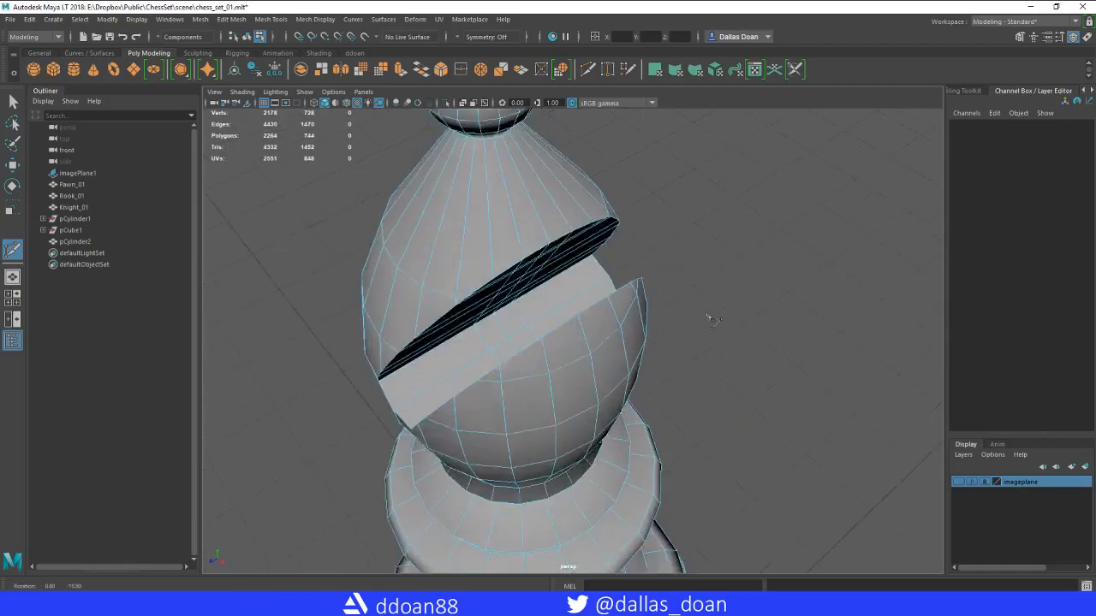
pyautogui.moveTo(715, 321); pyautogui.dragTo(659, 287)
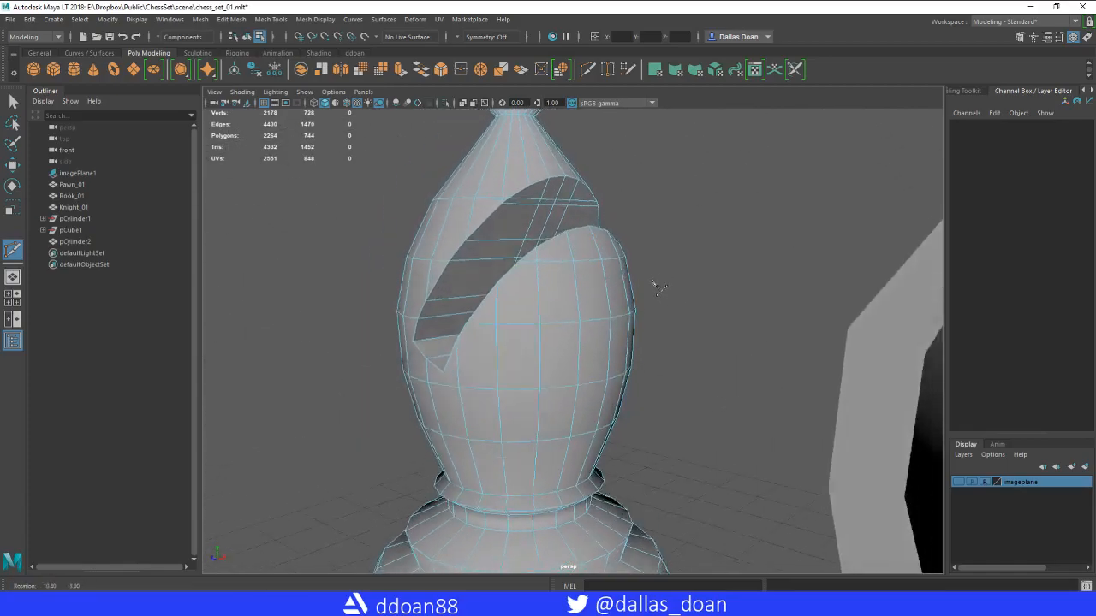
# Orbit the view to examine the slot's upper wall
pyautogui.moveTo(659, 287); pyautogui.dragTo(642, 304)
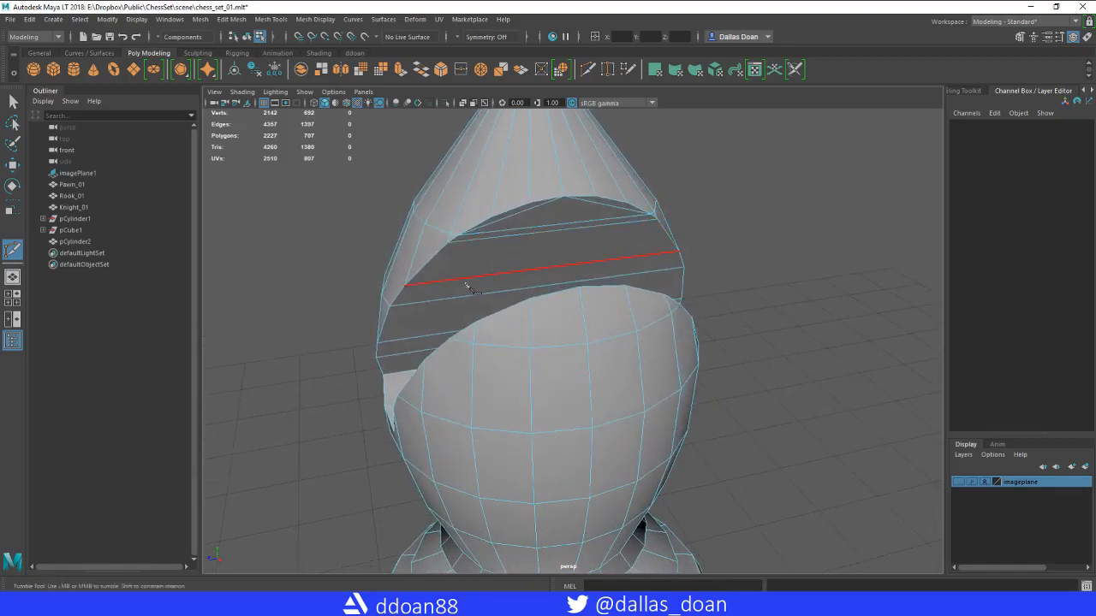
pyautogui.moveTo(470, 291); pyautogui.dragTo(710, 270)
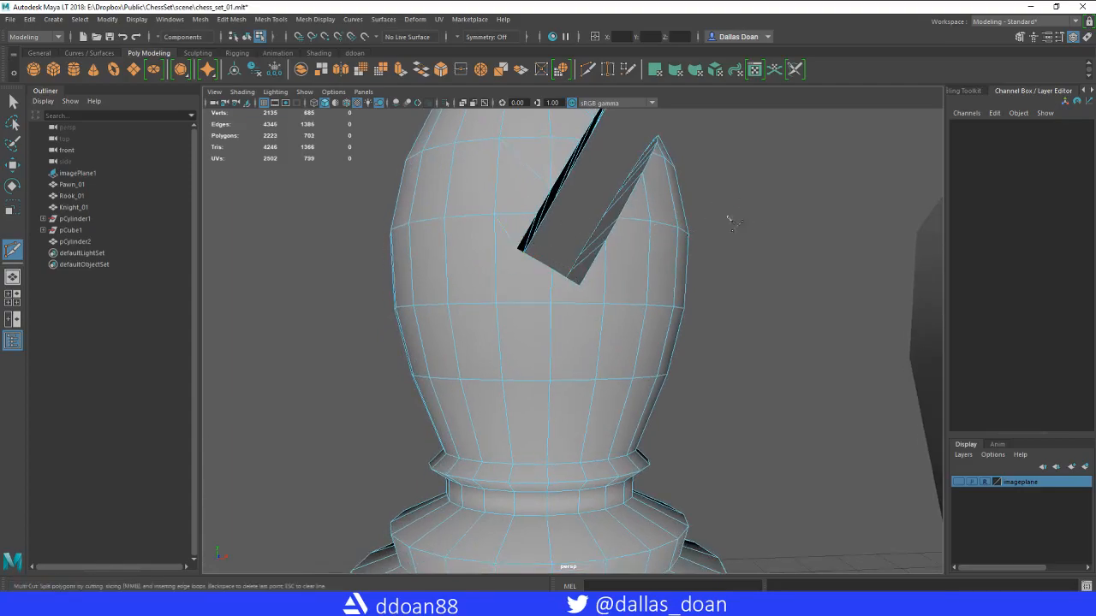
# Tumble and dolly around the bishop's head to reach both slot walls, ending on an overview
pyautogui.moveTo(732, 222); pyautogui.dragTo(467, 351)
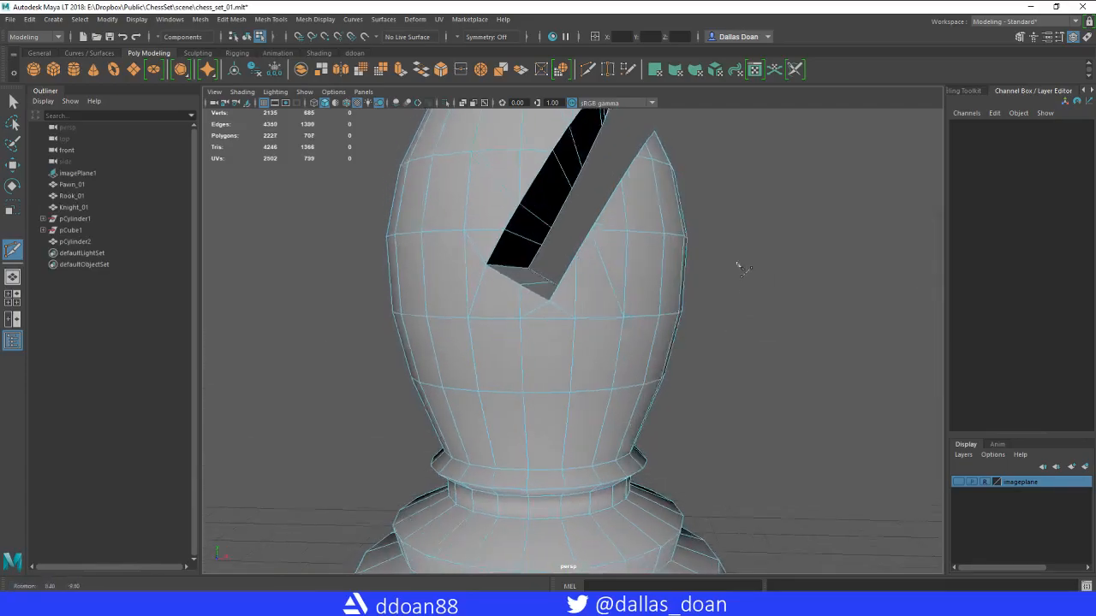
pyautogui.moveTo(736, 266); pyautogui.dragTo(492, 278)
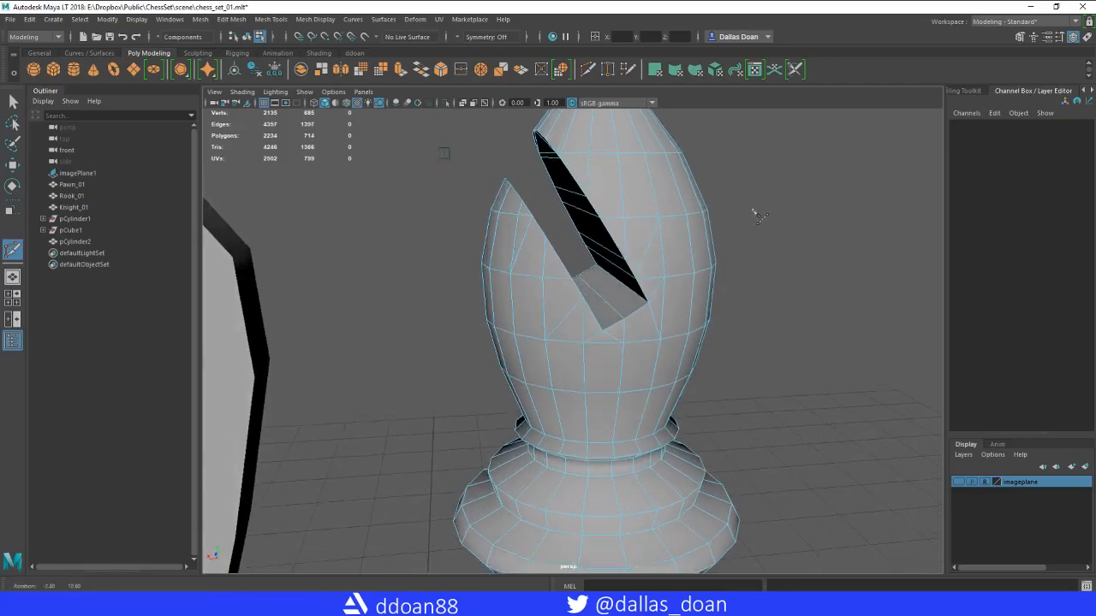
pyautogui.moveTo(753, 214); pyautogui.dragTo(625, 210)
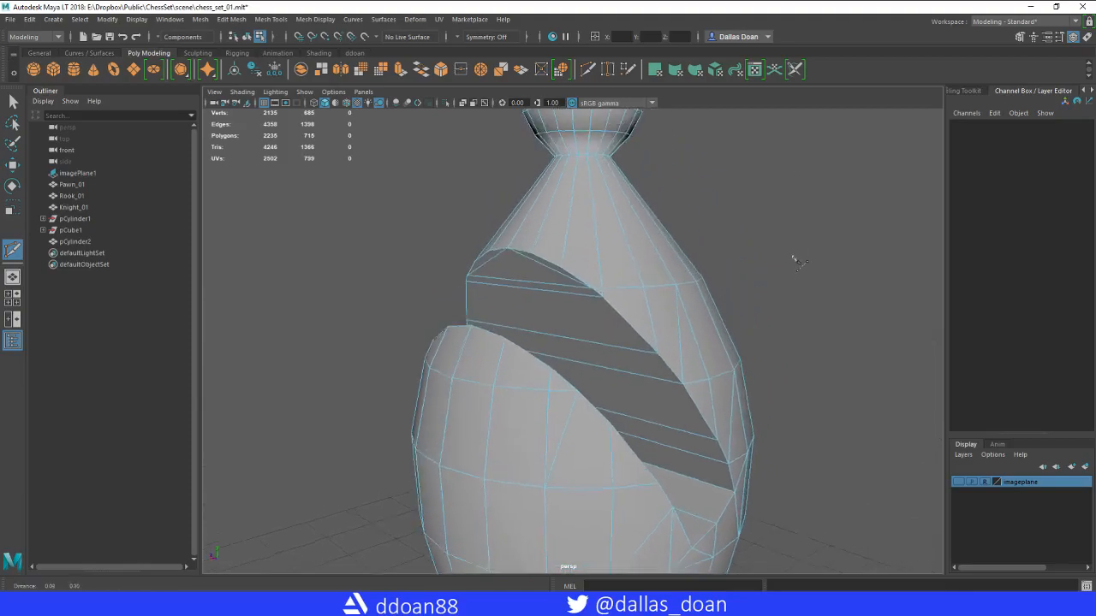
pyautogui.moveTo(796, 261); pyautogui.dragTo(599, 308)
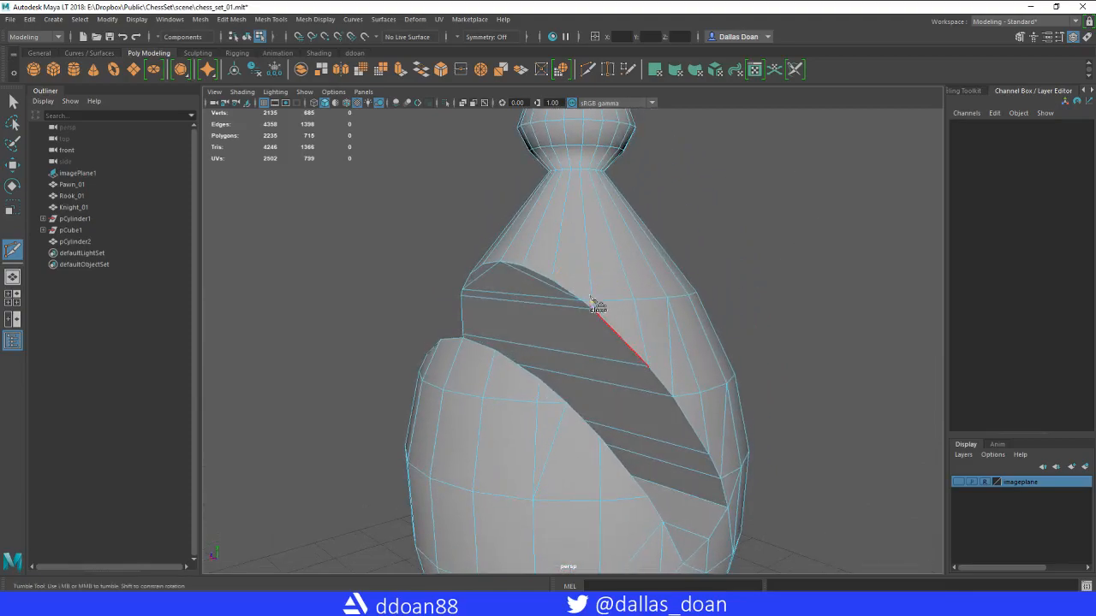
pyautogui.moveTo(599, 308); pyautogui.dragTo(804, 248)
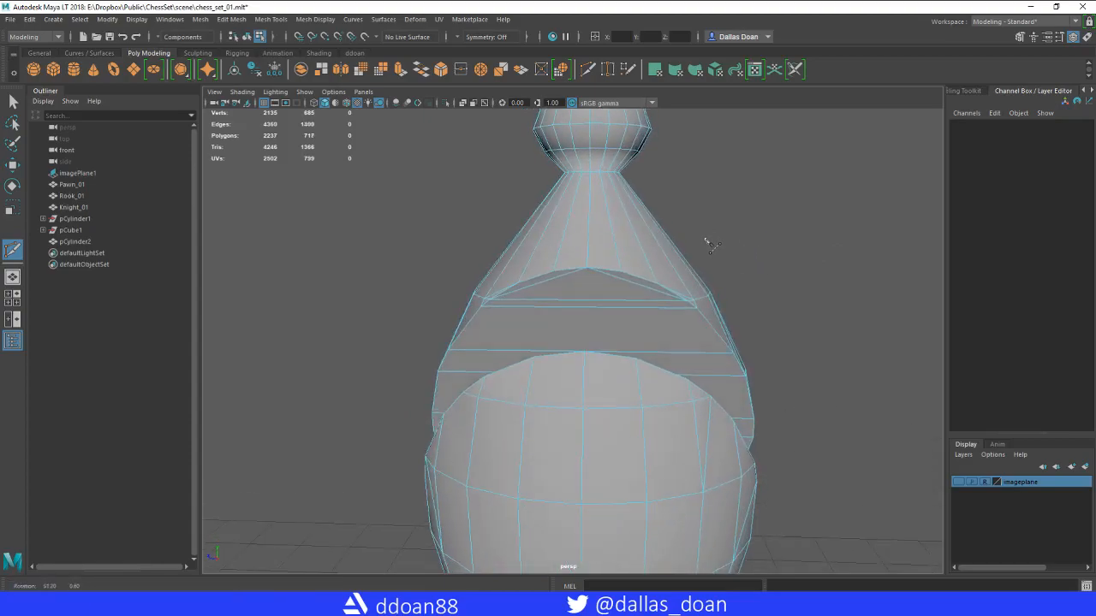
pyautogui.moveTo(710, 244); pyautogui.dragTo(732, 257)
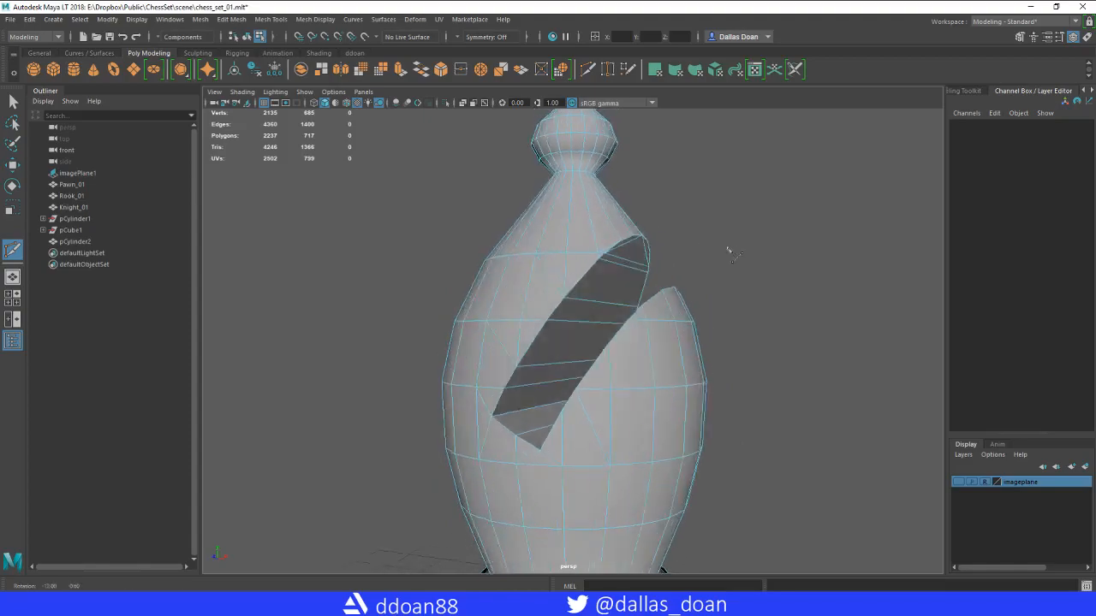